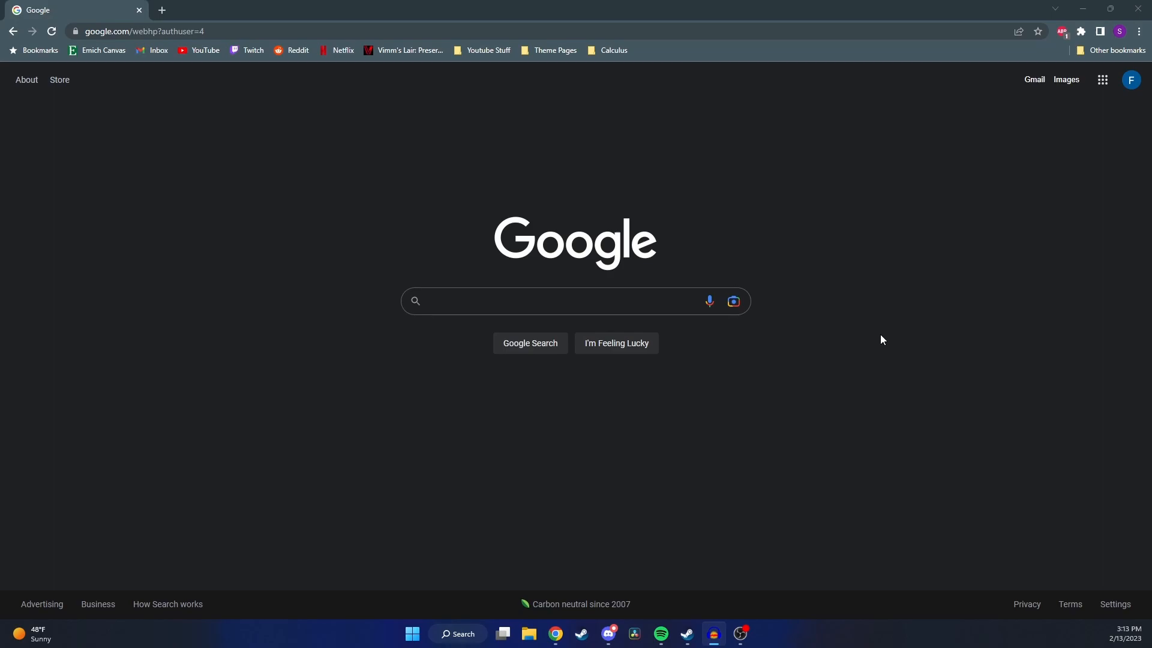
mouse_move(877, 342)
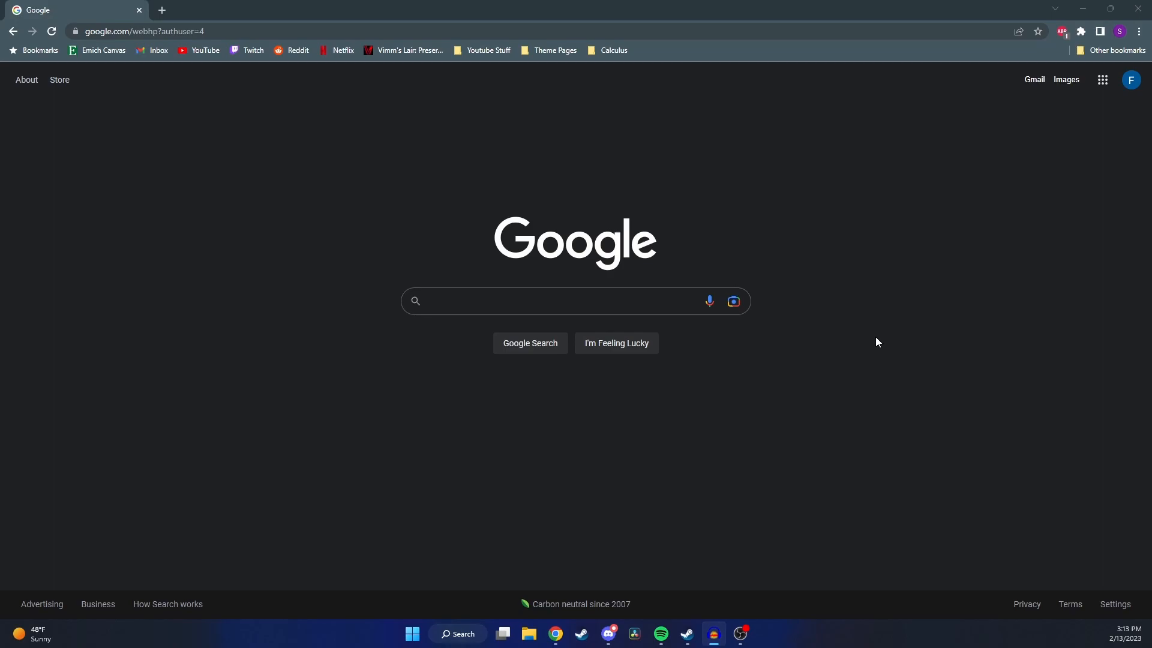
mouse_move(783, 332)
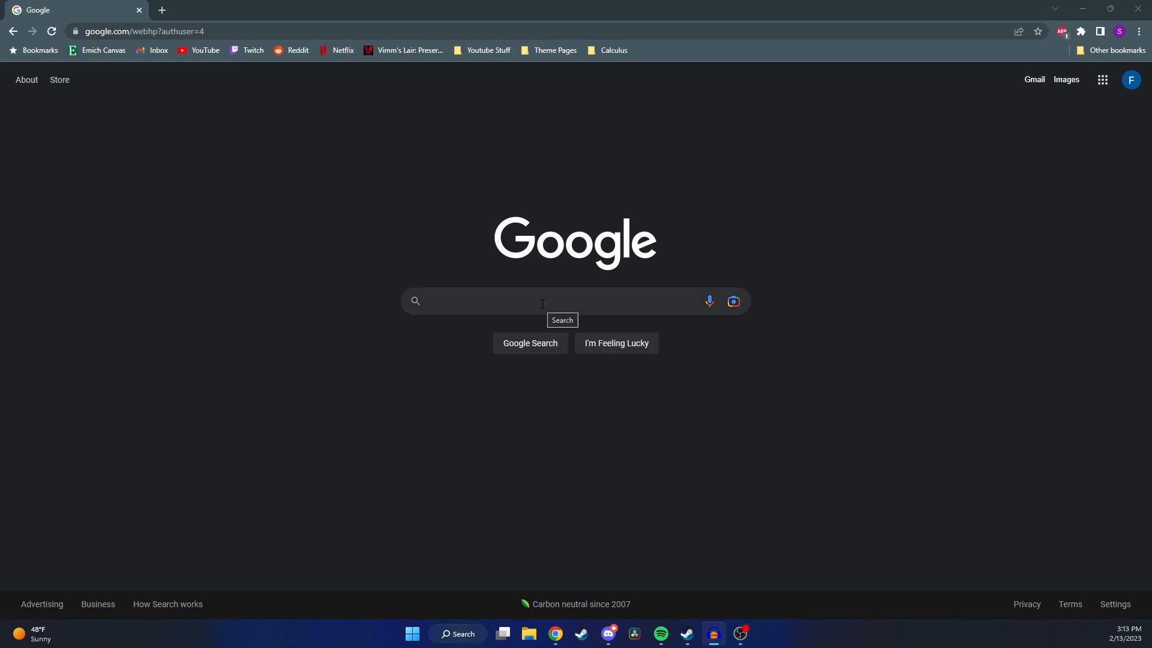
Search Google for "ea app" using the suggestion for the typed "ea ap"
text(ea ap)
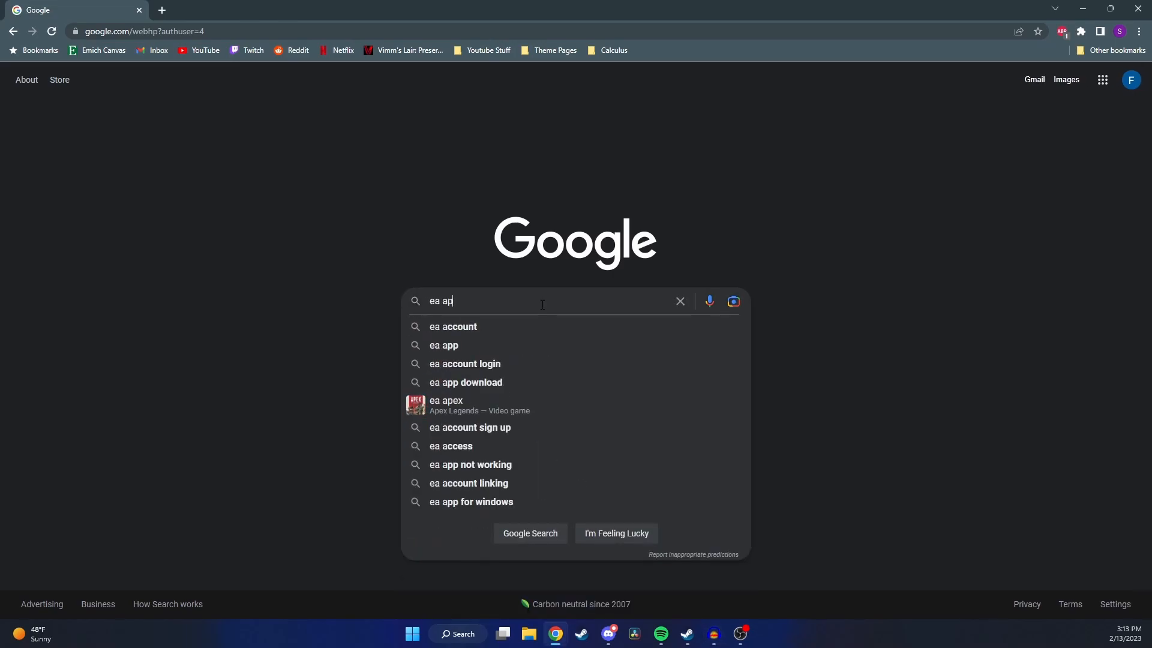
click(444, 345)
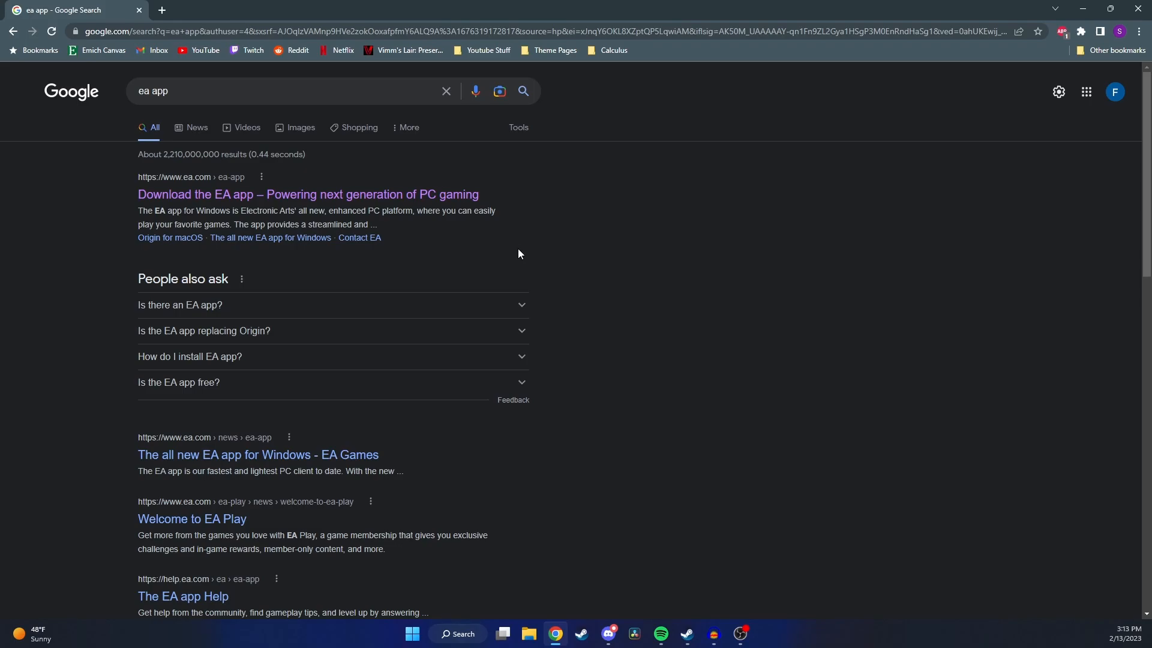
Download the EA app Windows installer from the EA site and run it
click(308, 195)
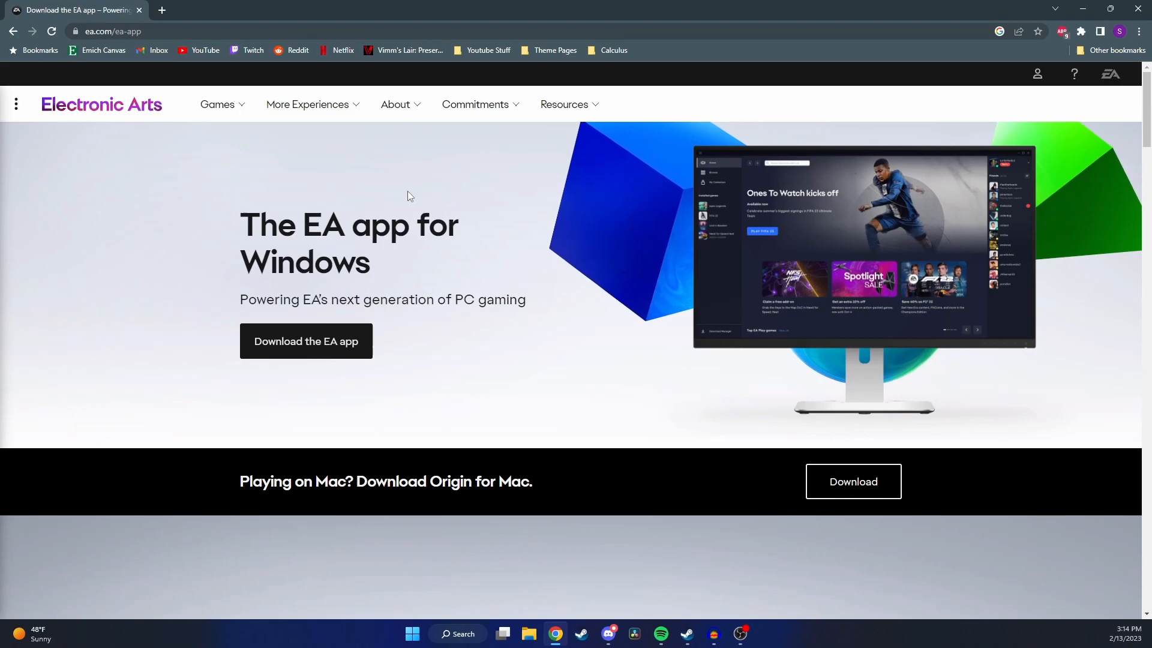
click(306, 341)
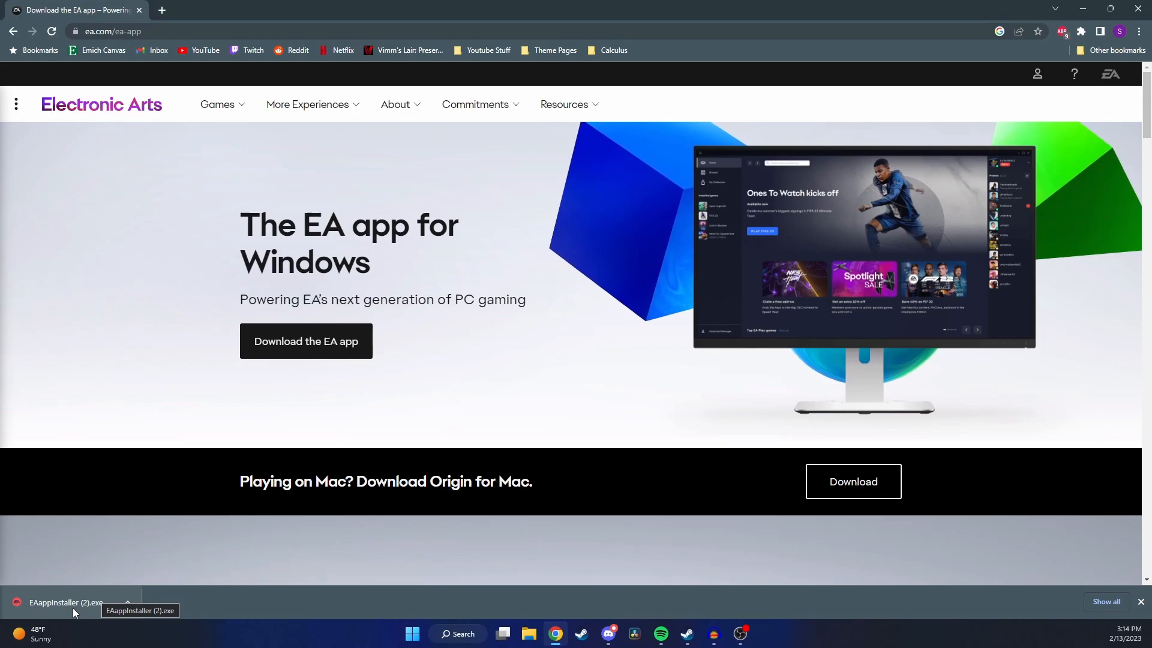
click(65, 603)
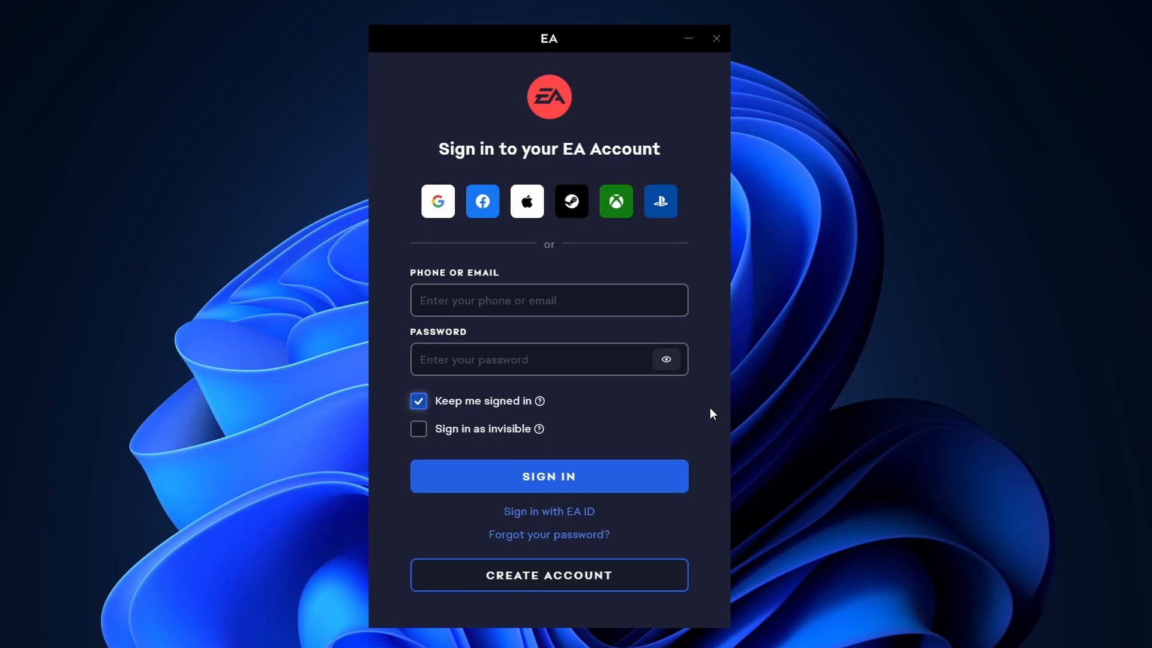
mouse_move(709, 408)
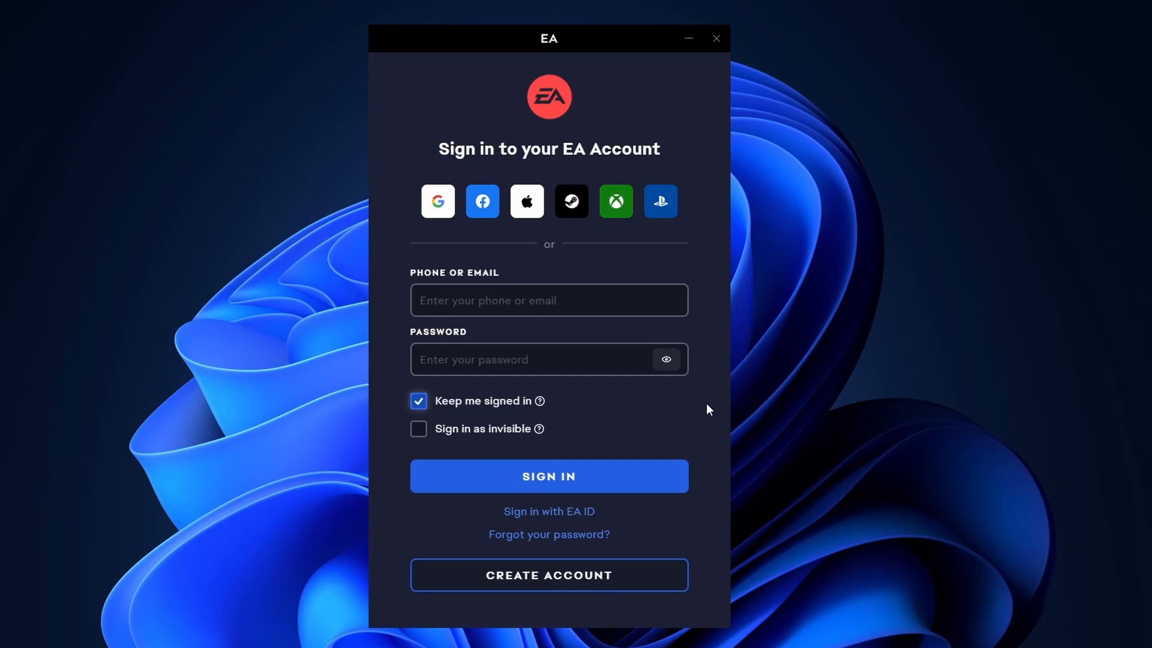
Visit the Create Account form, return to Sign in and sign in to reach Home
click(548, 575)
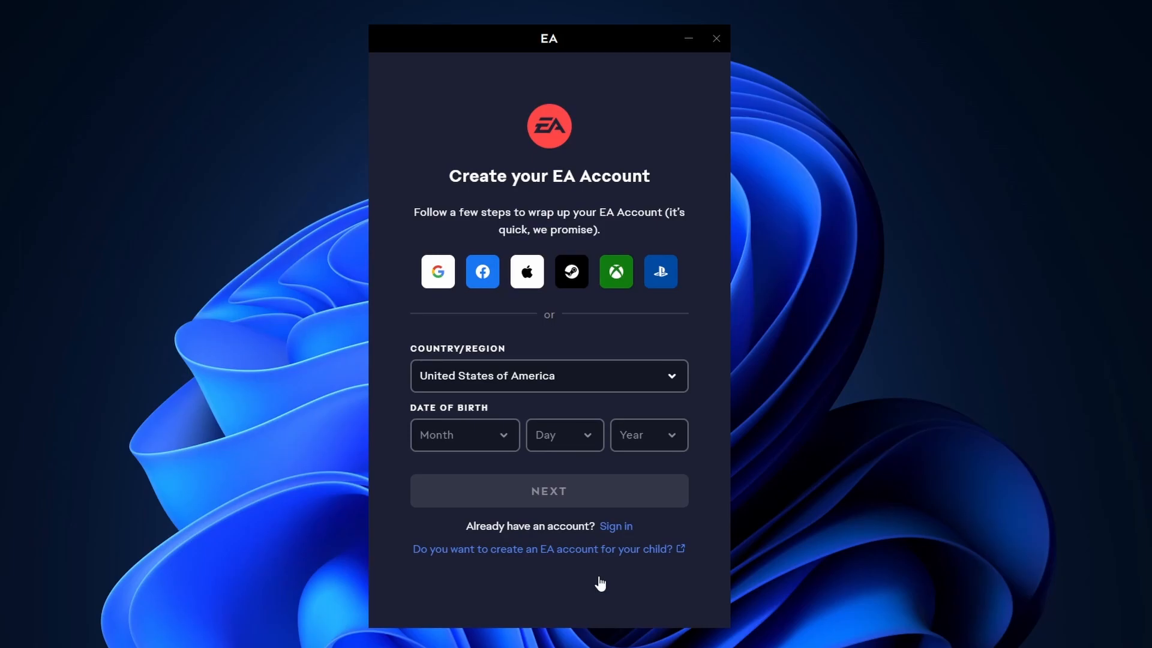
click(615, 526)
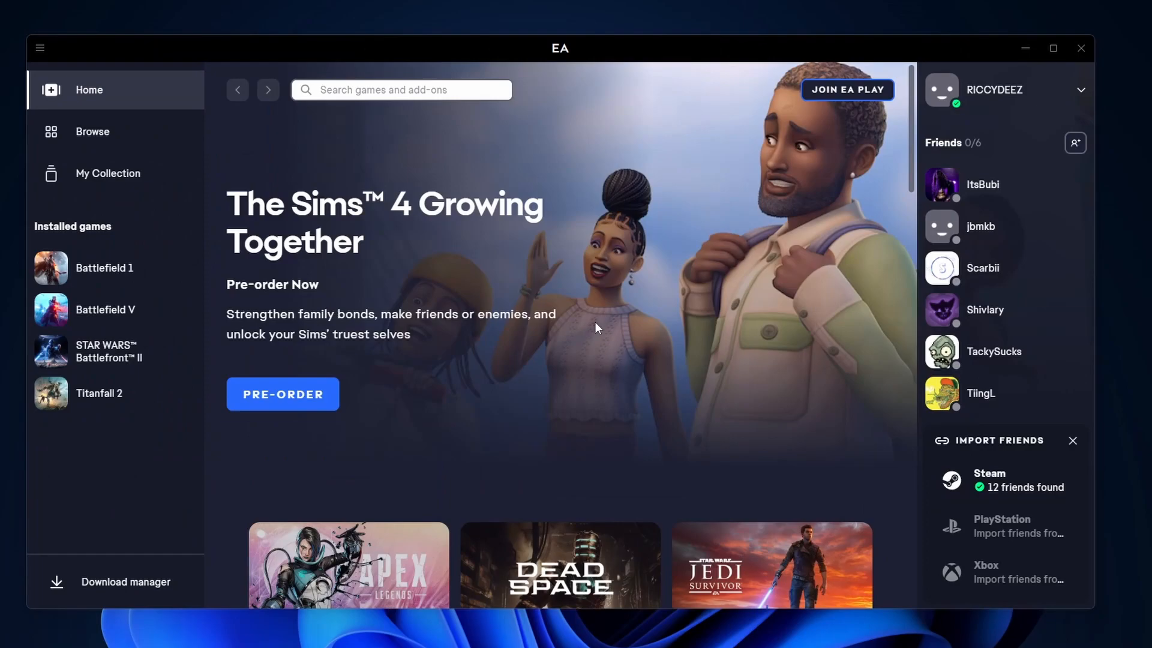
mouse_move(595, 331)
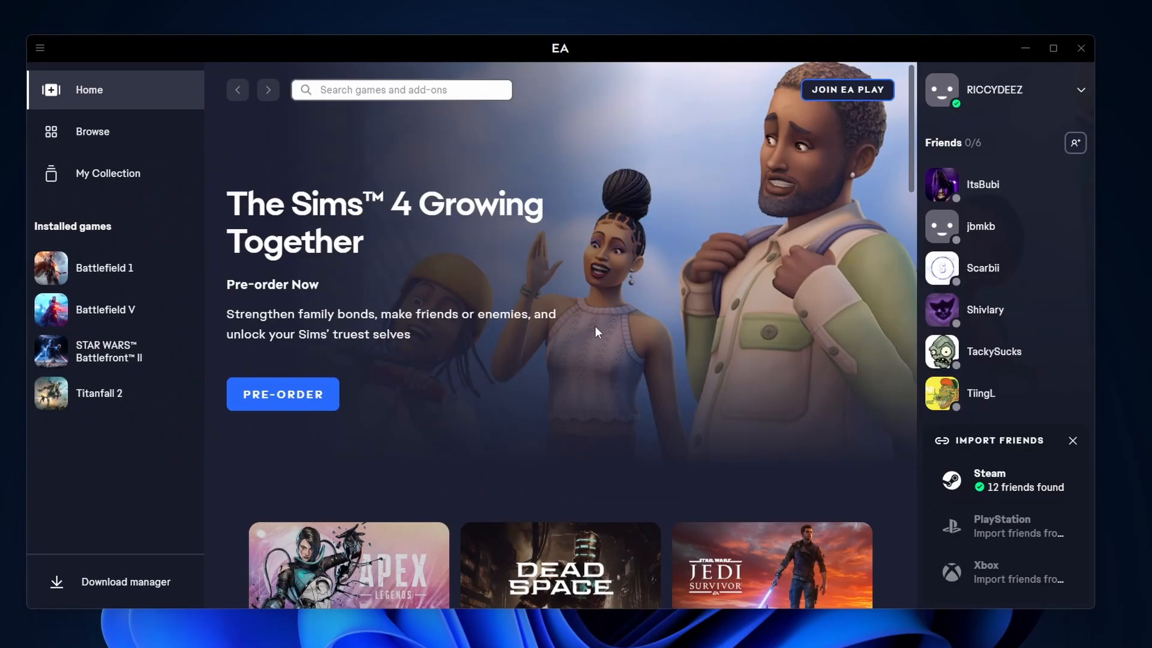
Search the EA app store for "fifa 23"
click(401, 90)
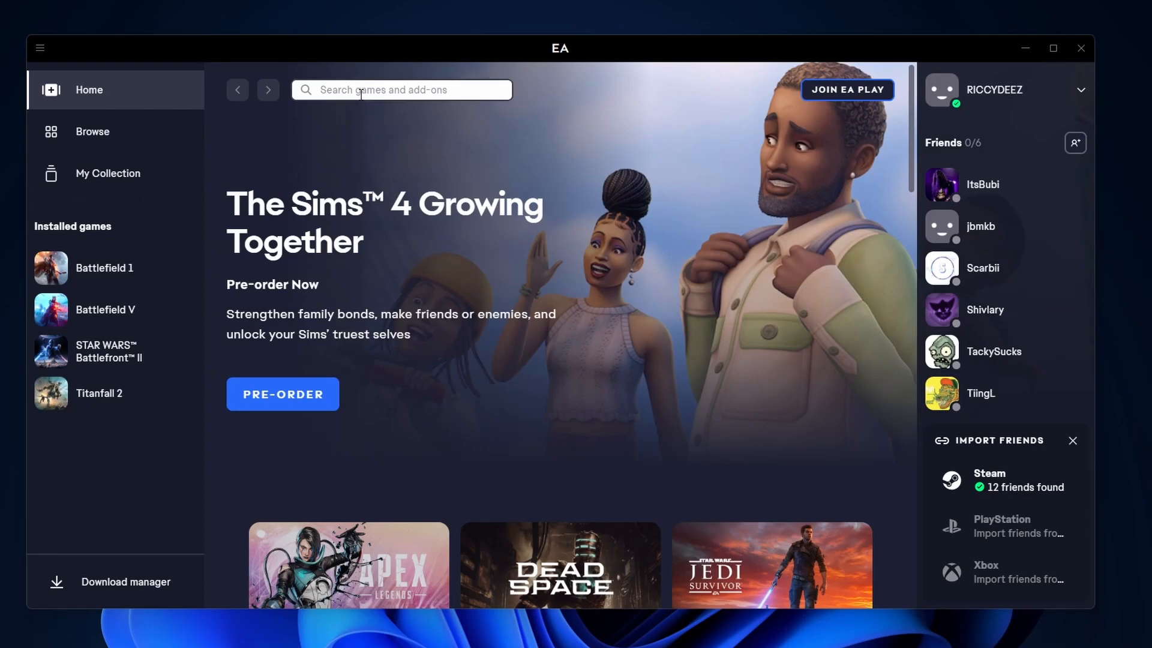
text(fifa 23)
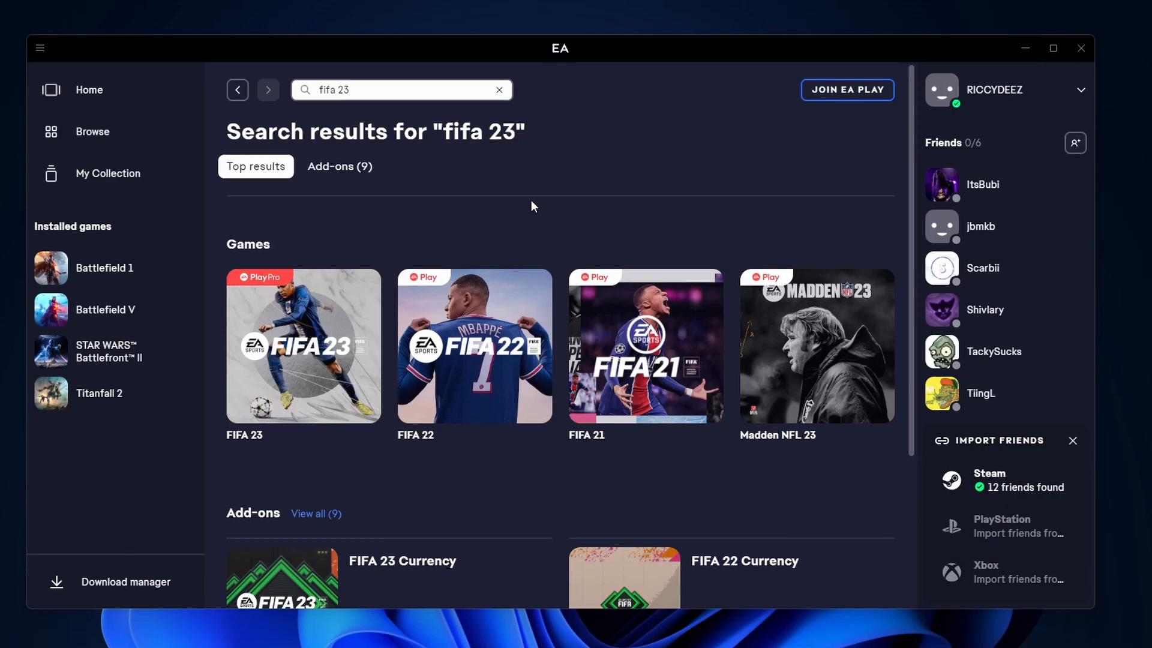
On the FIFA 23 page, try EA Play, then show Standard $69.99 and Ultimate $89.99 editions
click(302, 345)
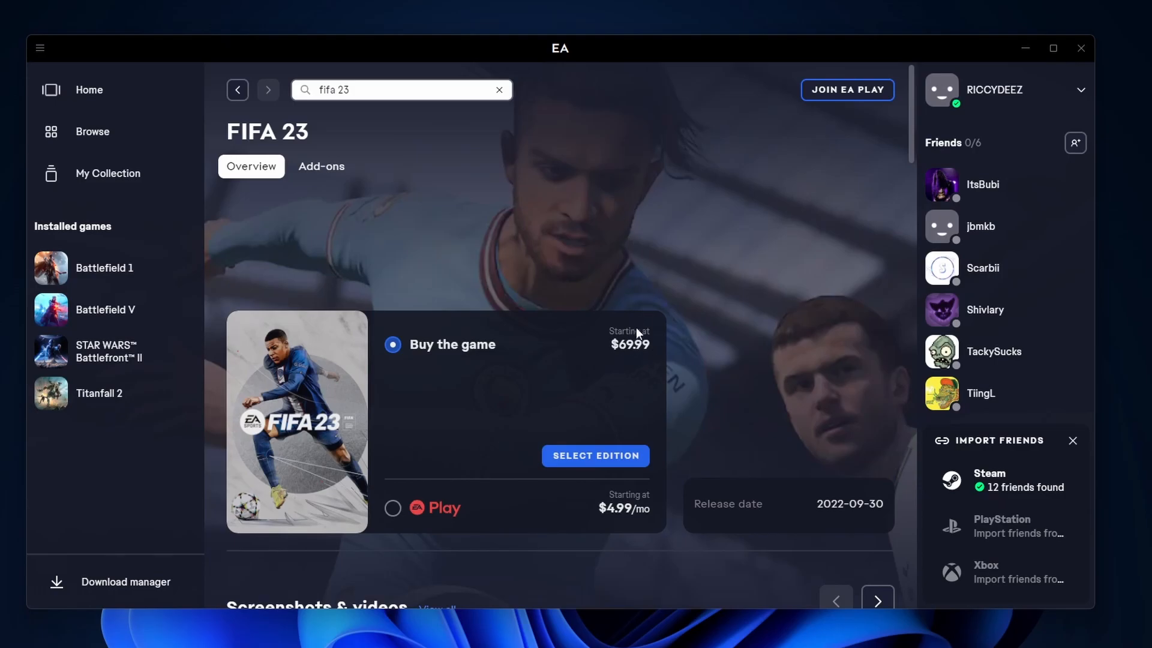
scroll(down, 3)
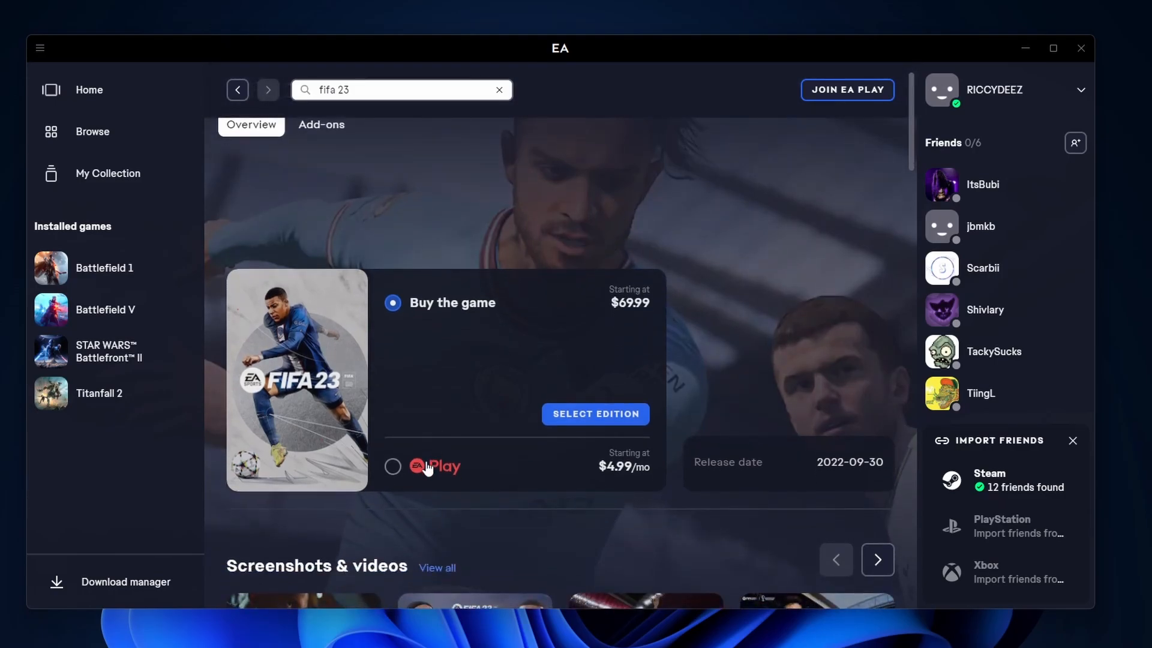
click(392, 465)
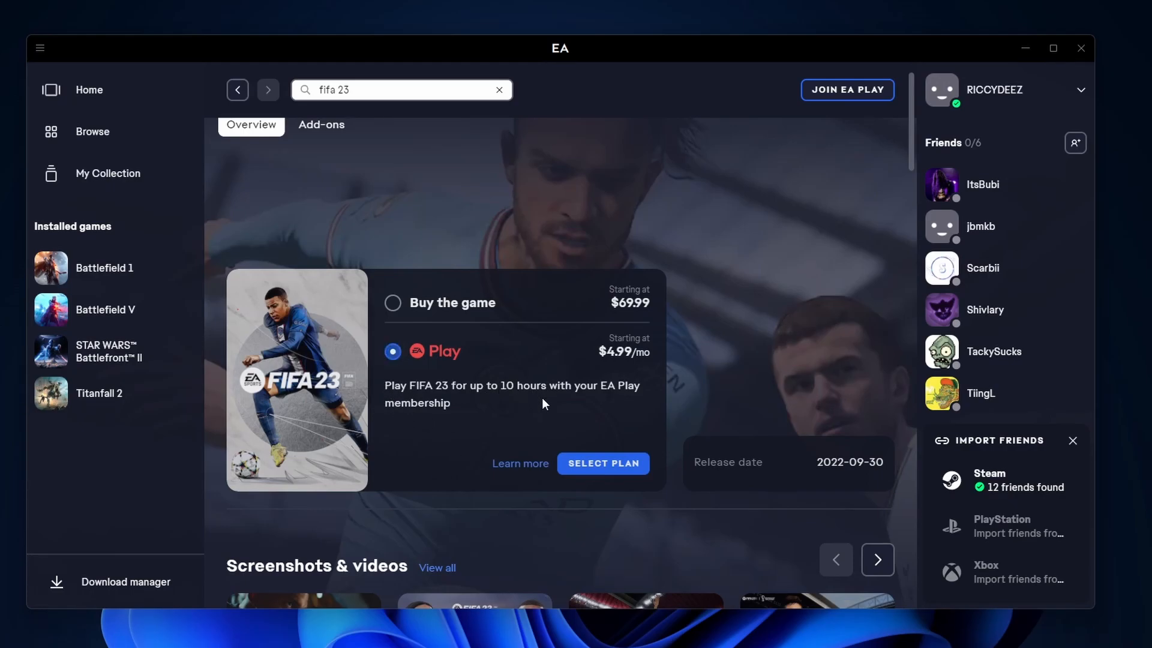
mouse_move(530, 406)
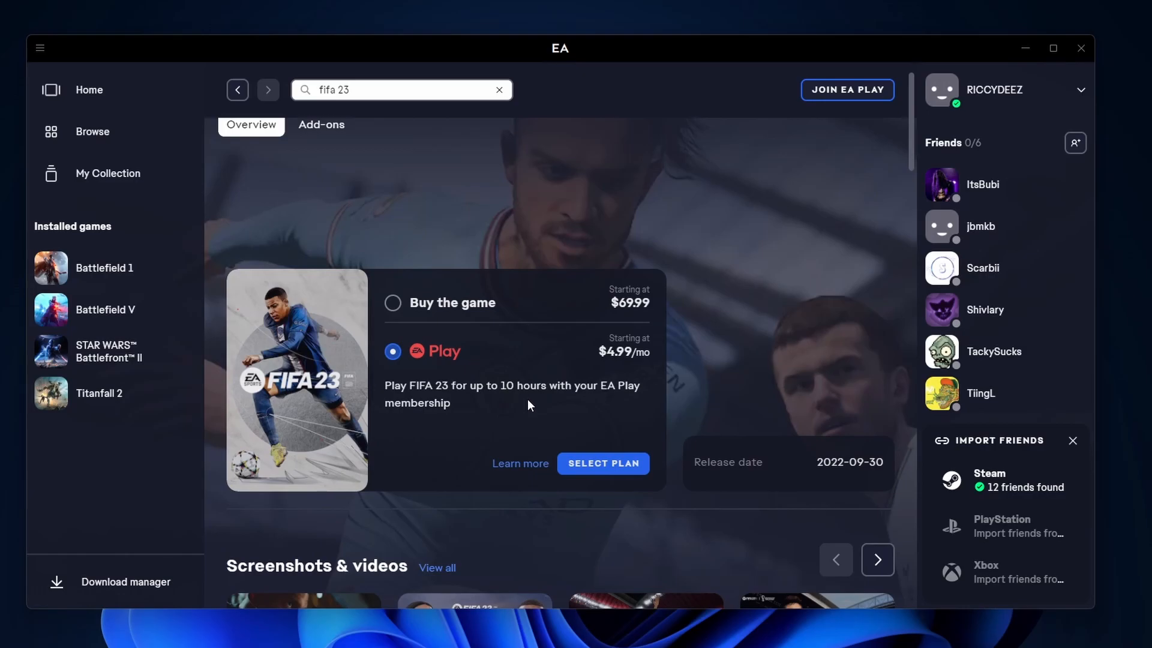
mouse_move(497, 398)
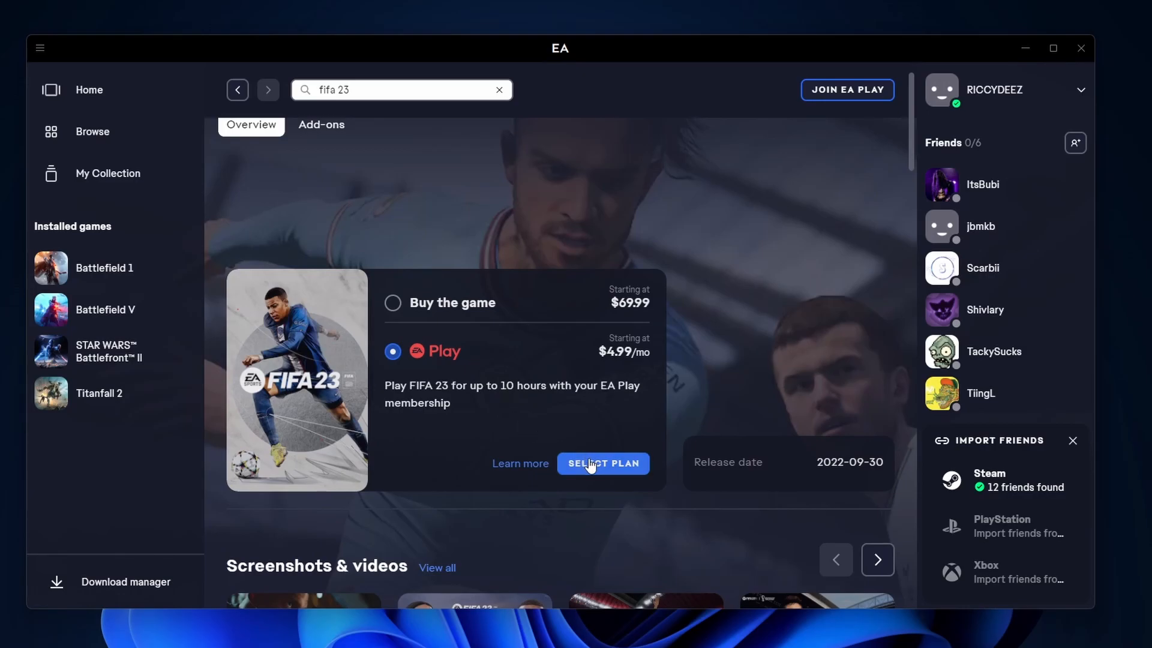
mouse_move(499, 302)
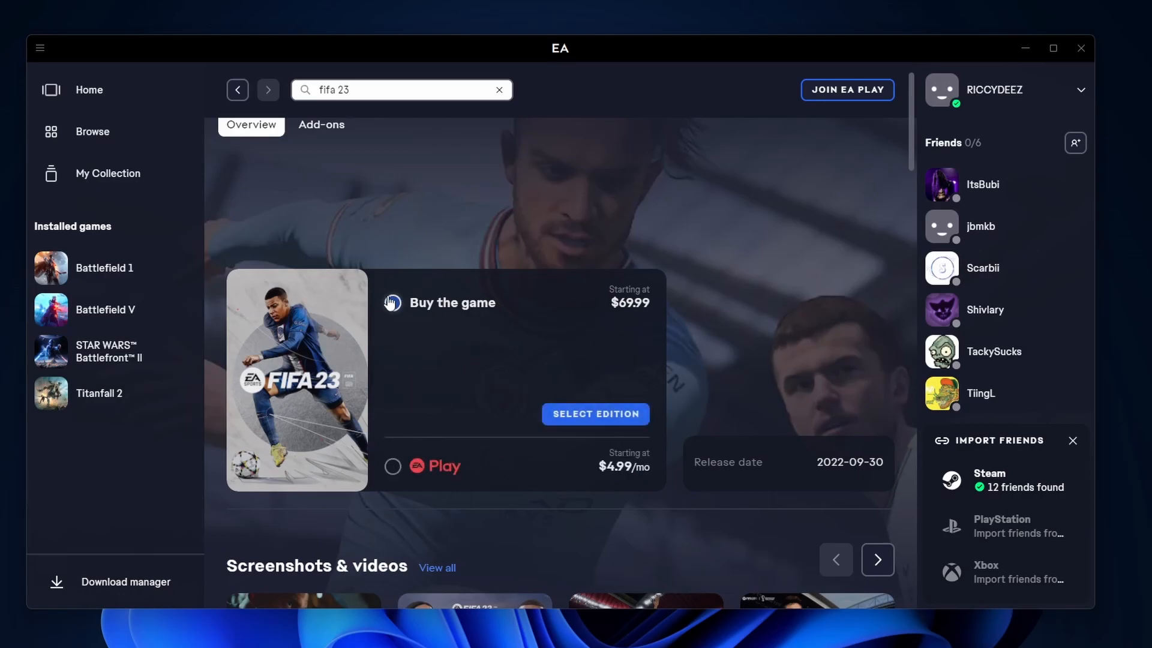
click(595, 414)
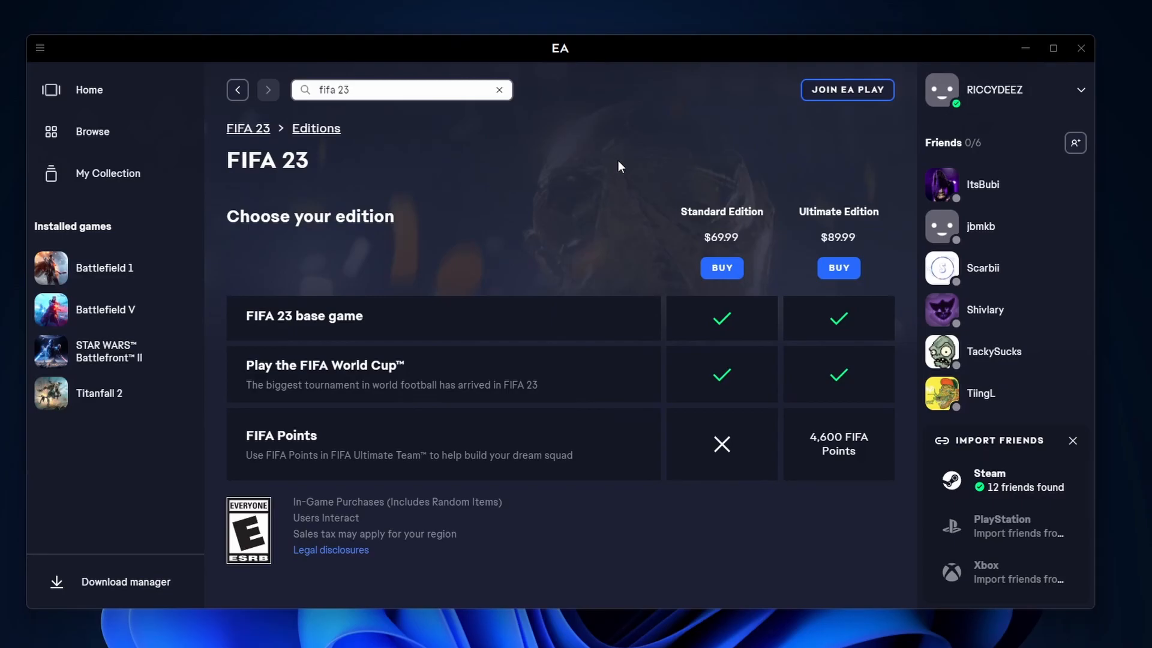
click(720, 267)
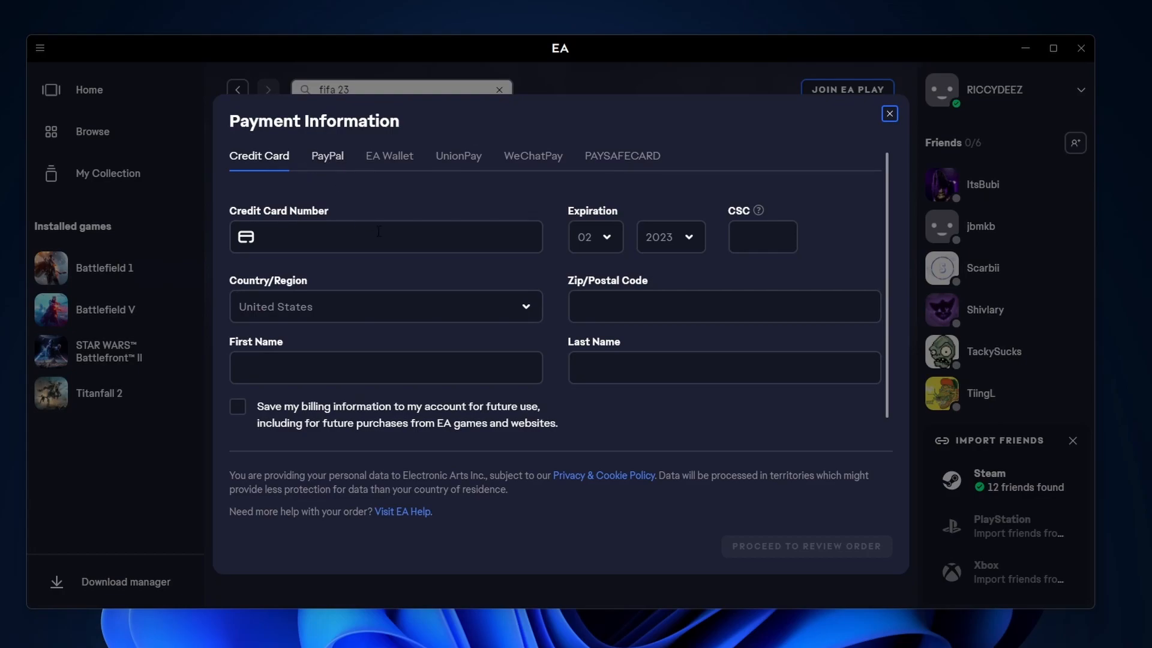
mouse_move(785, 546)
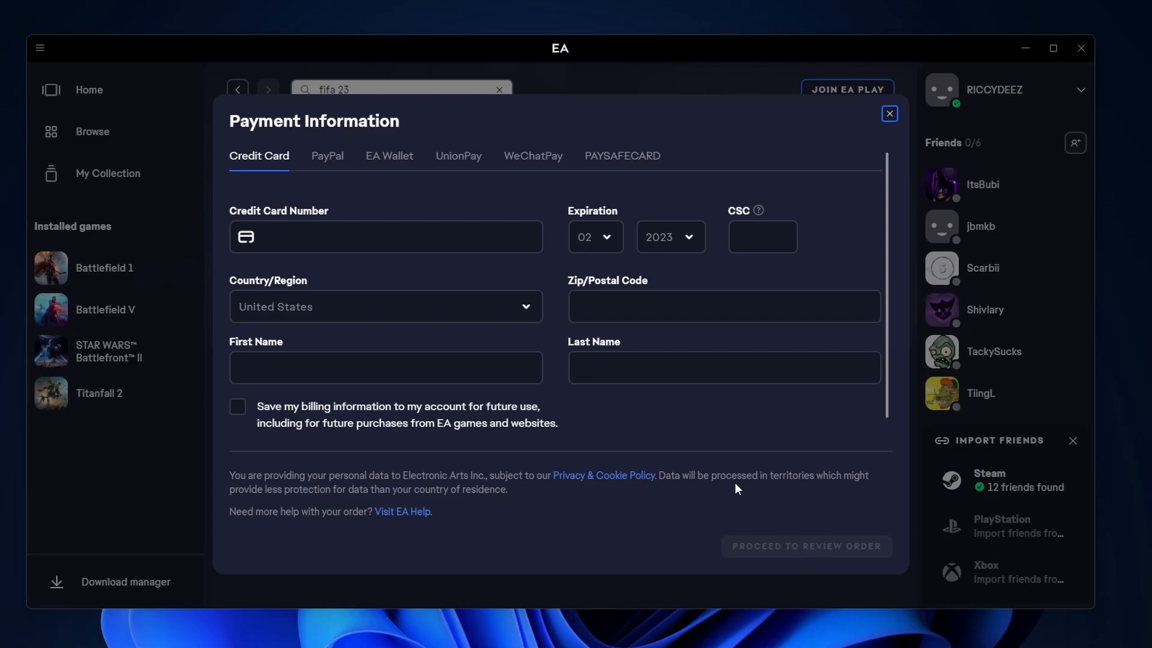
click(889, 114)
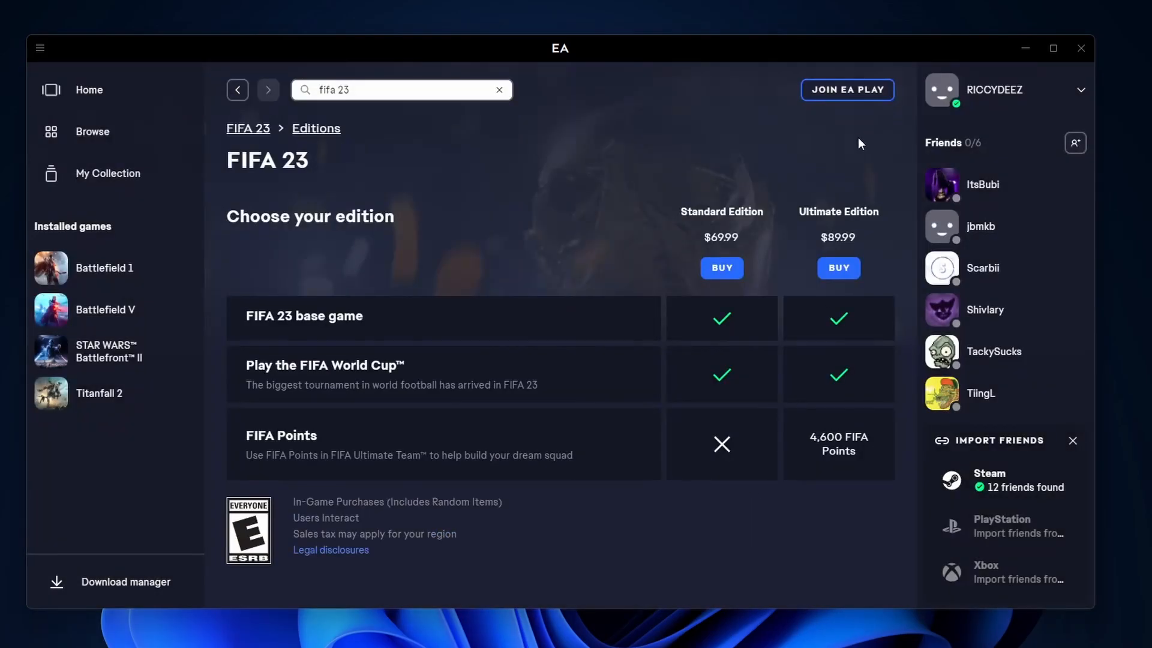
Show My Collection with its four installed and four owned games
click(107, 173)
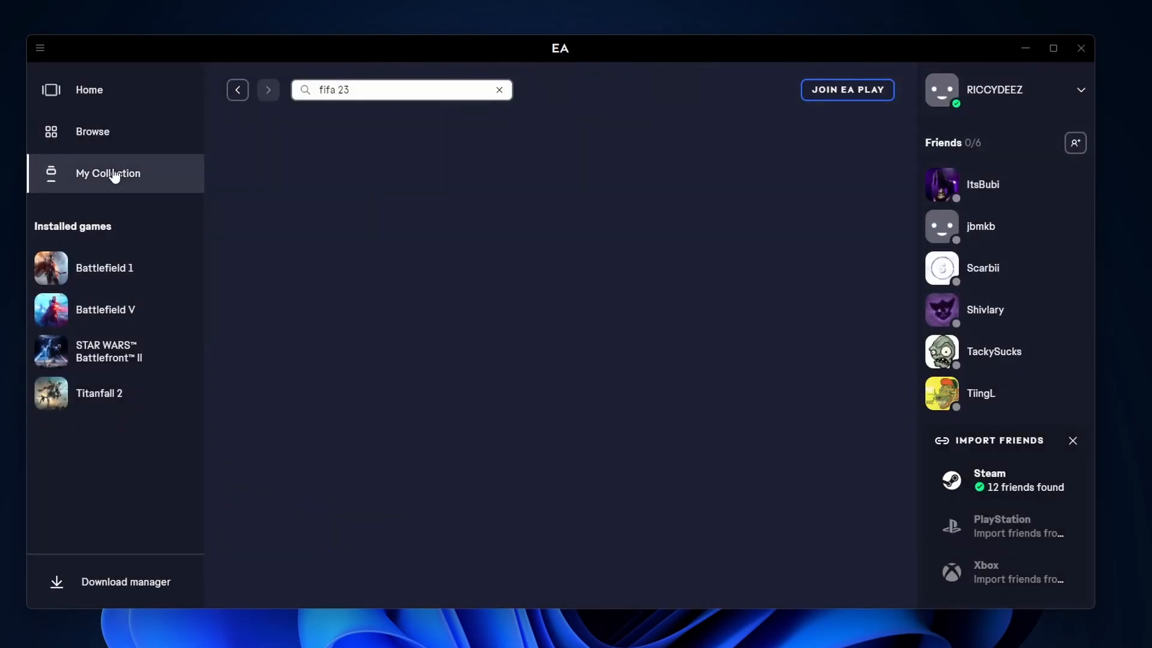
click(108, 172)
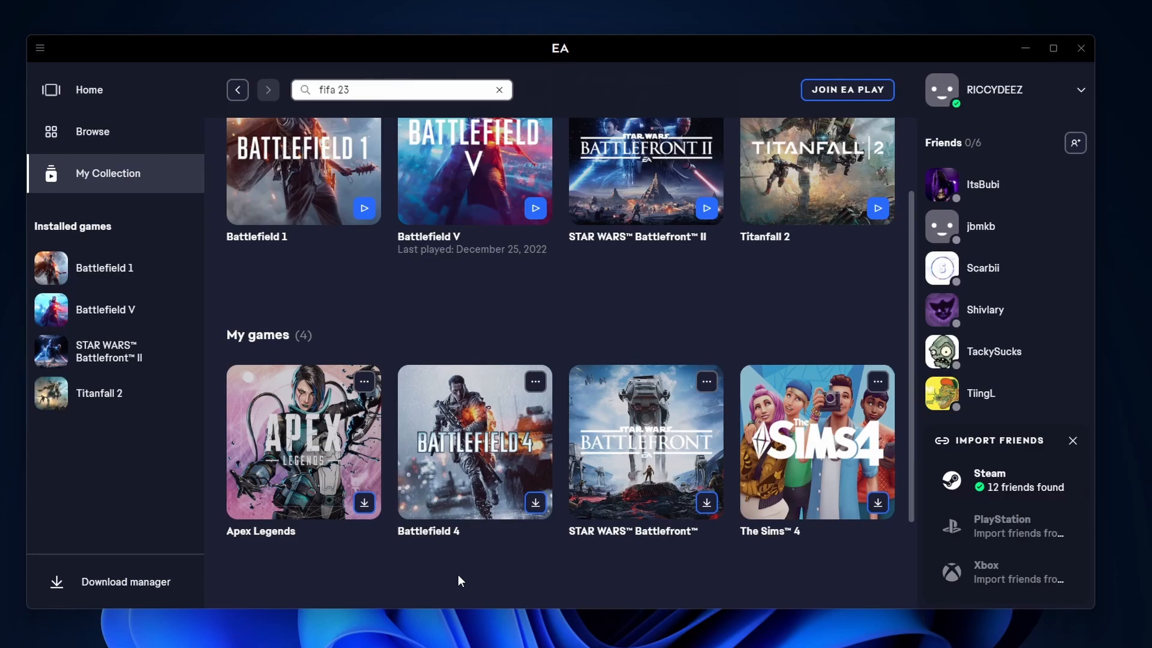
scroll(up, 3)
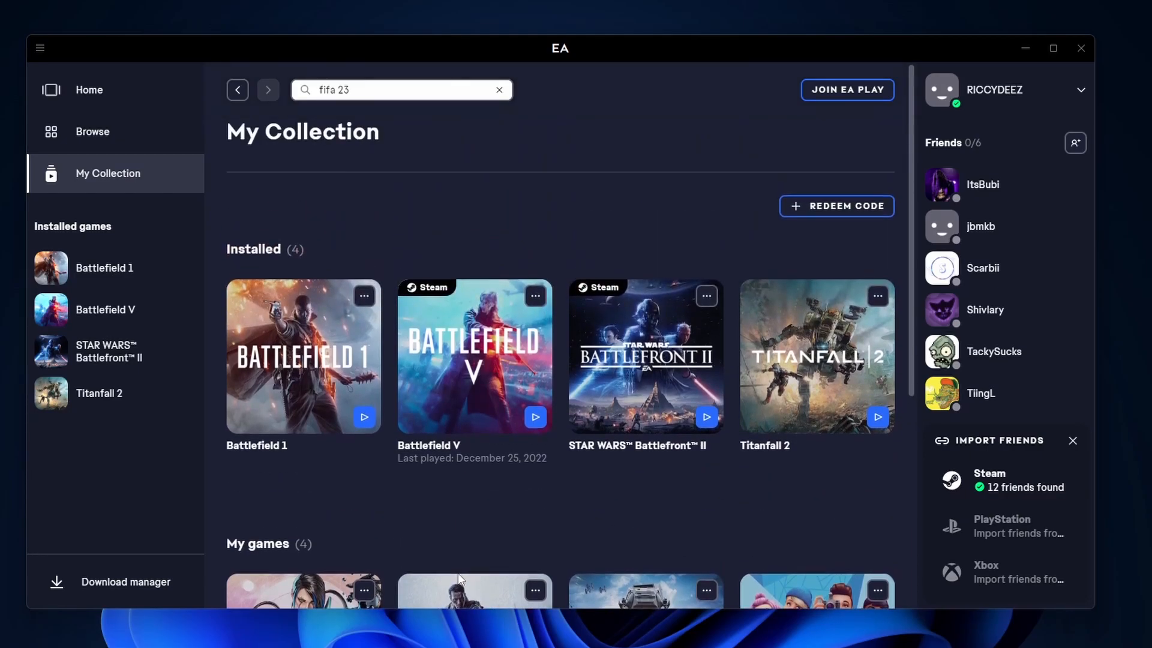